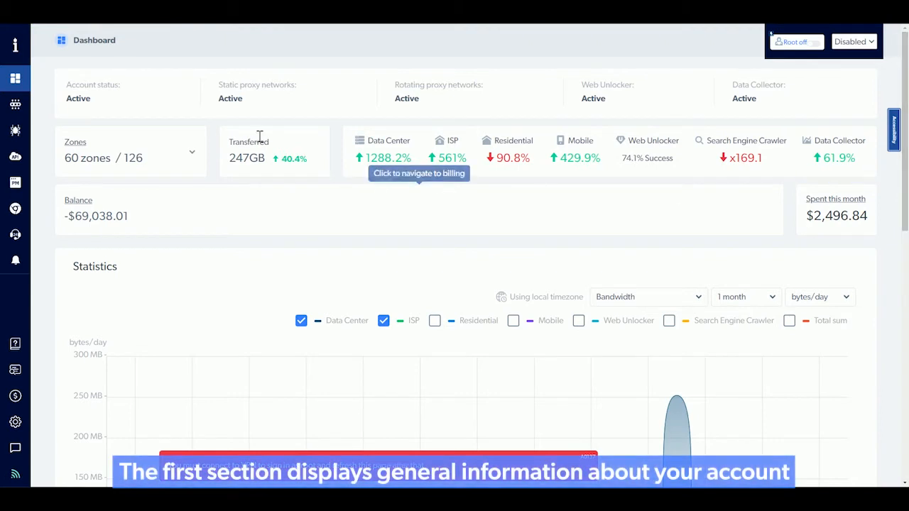
pyautogui.moveTo(355, 115)
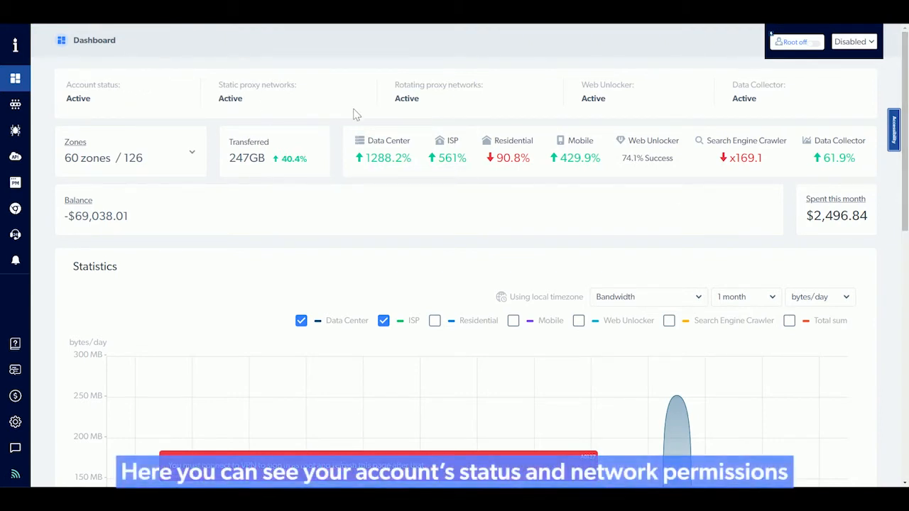
pyautogui.moveTo(557, 114)
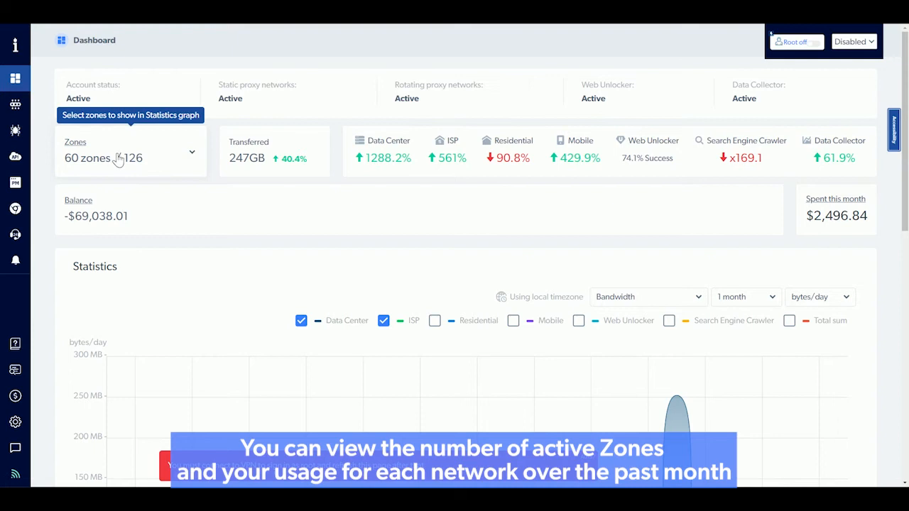
pyautogui.moveTo(141, 161)
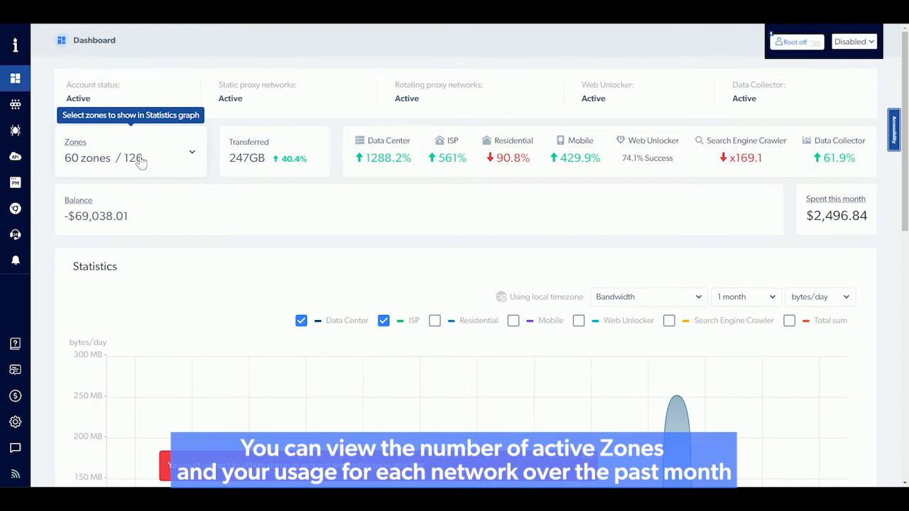
pyautogui.moveTo(294, 164)
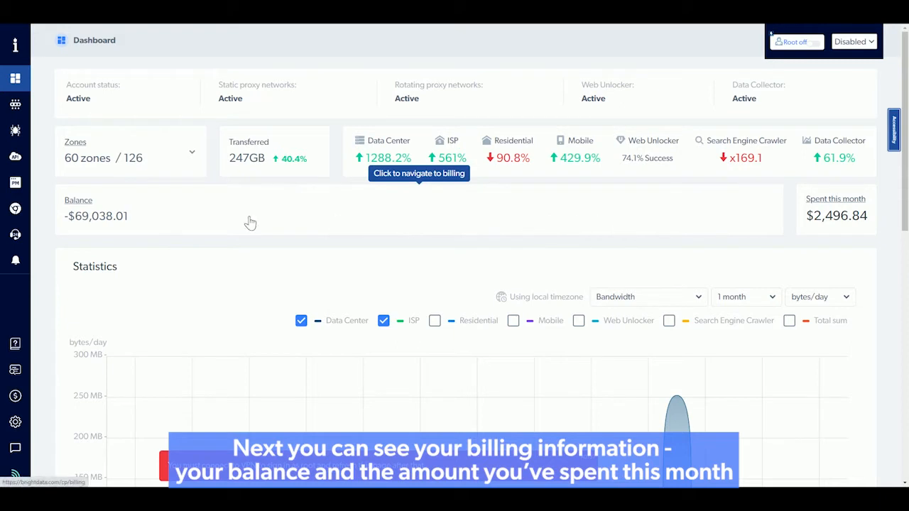
pyautogui.moveTo(784, 197)
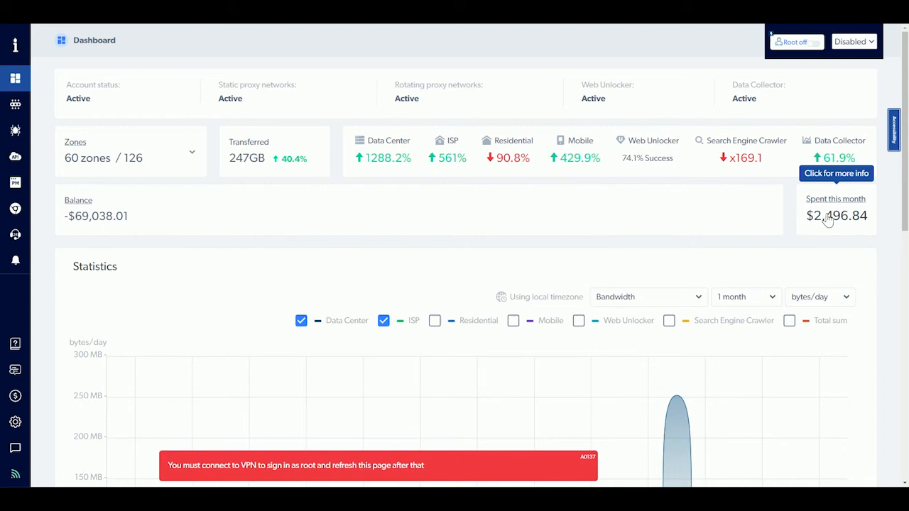
# Step: Set the Statistics graph to a 1 month period with Bandwidth as the statistic
pyautogui.scroll(-3)
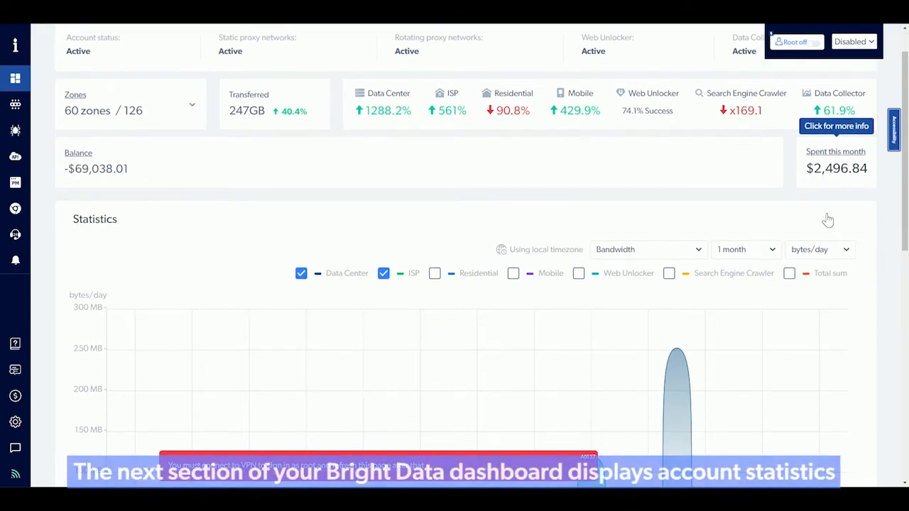
pyautogui.scroll(-3)
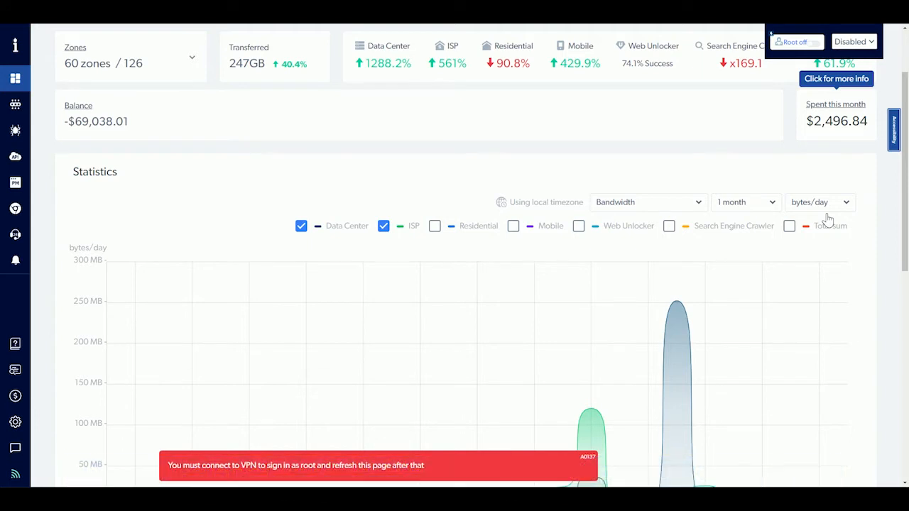
pyautogui.click(745, 201)
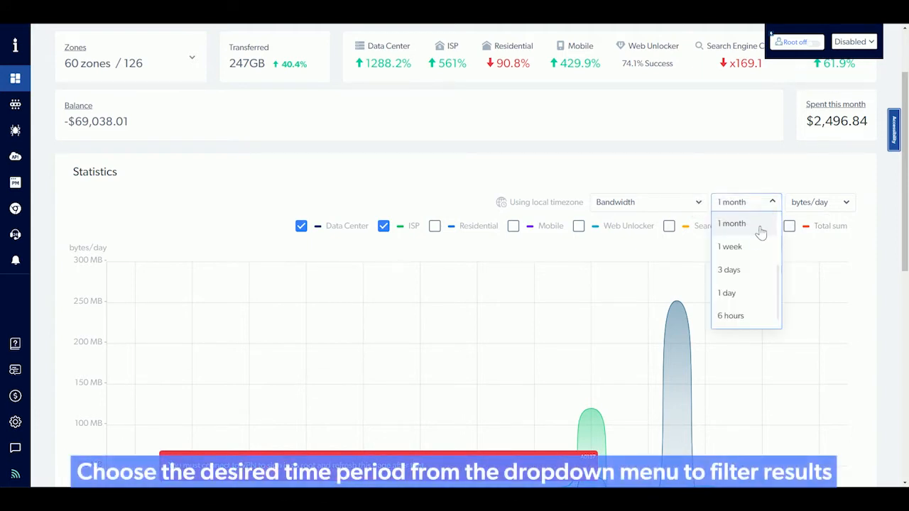
pyautogui.moveTo(745, 234)
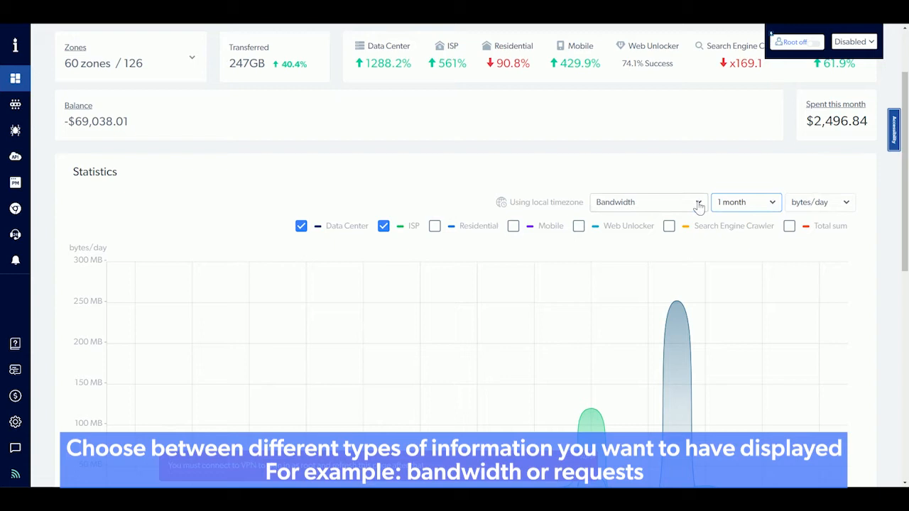
pyautogui.click(647, 202)
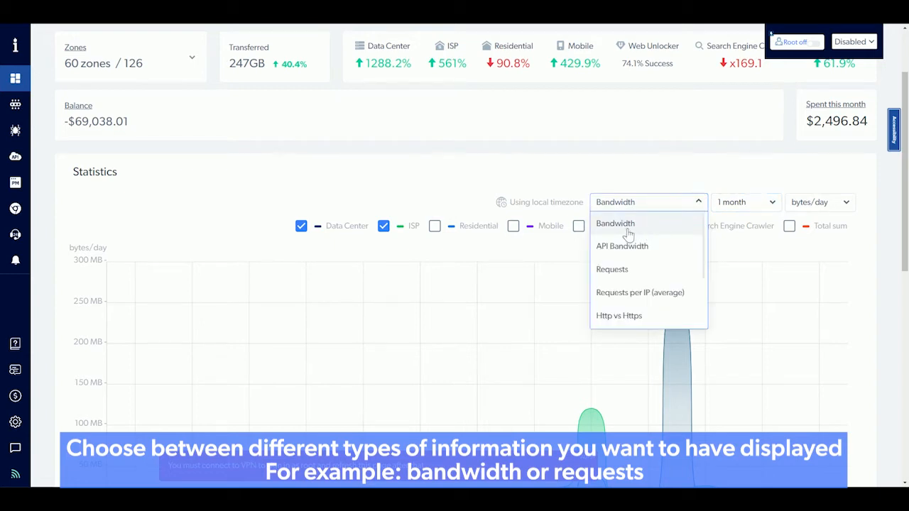
pyautogui.click(615, 223)
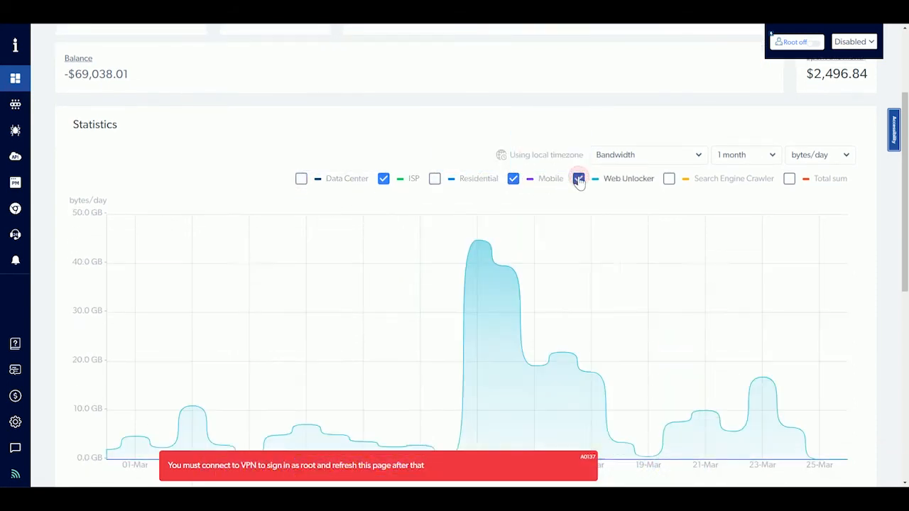
# Step: Scroll down to the Proxy Manager Statistics domain table for 20–25 March 2022
pyautogui.scroll(-3)
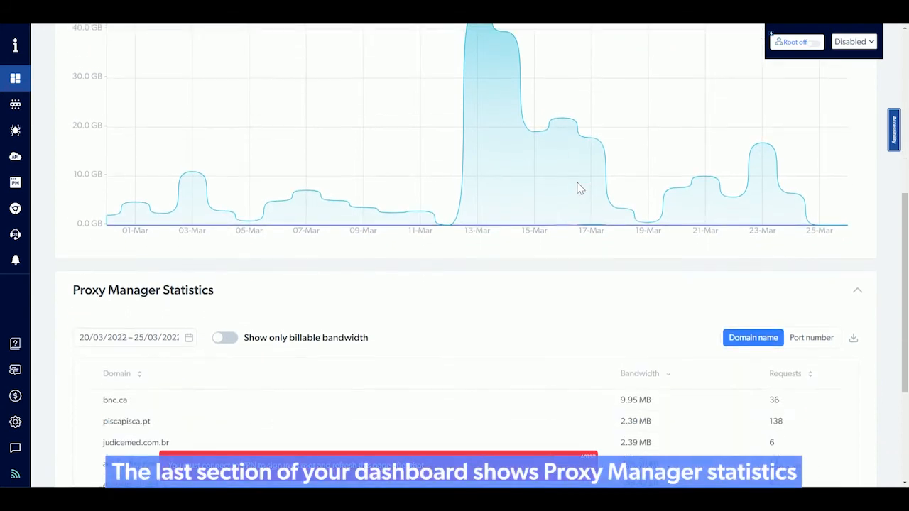
pyautogui.scroll(-3)
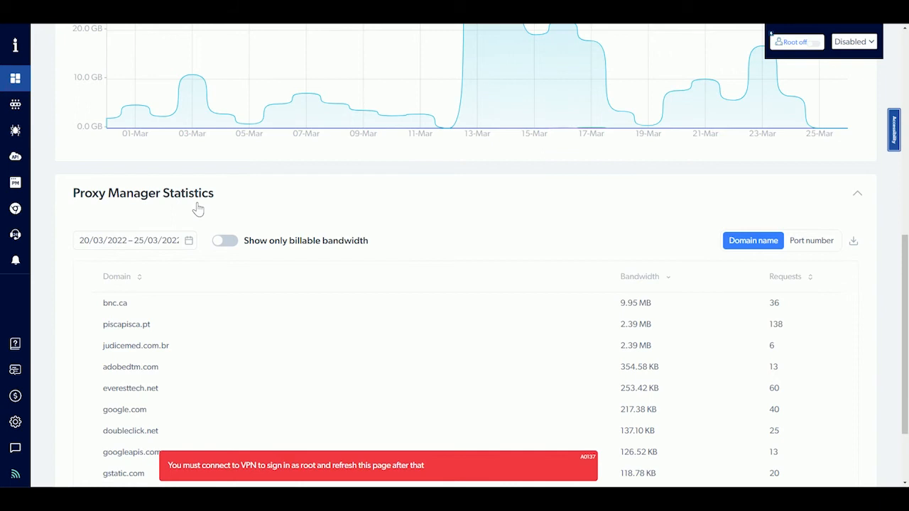
pyautogui.scroll(-3)
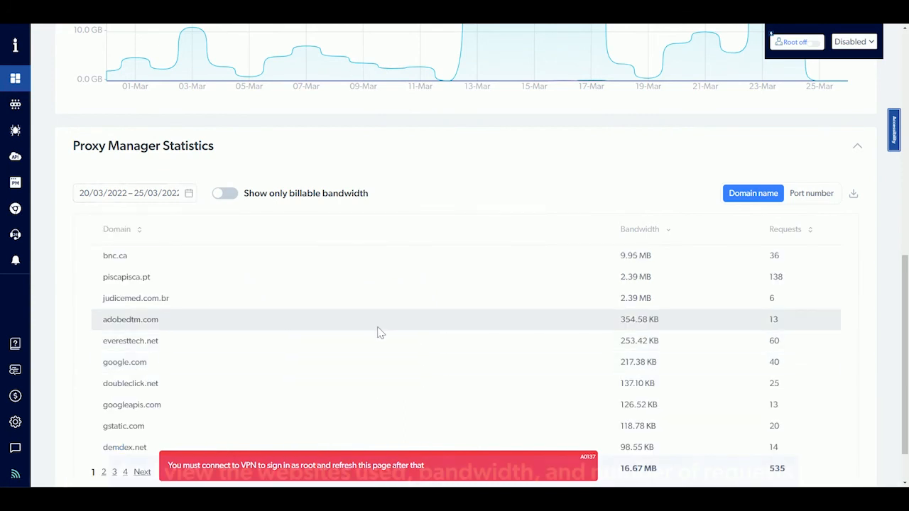
pyautogui.scroll(-3)
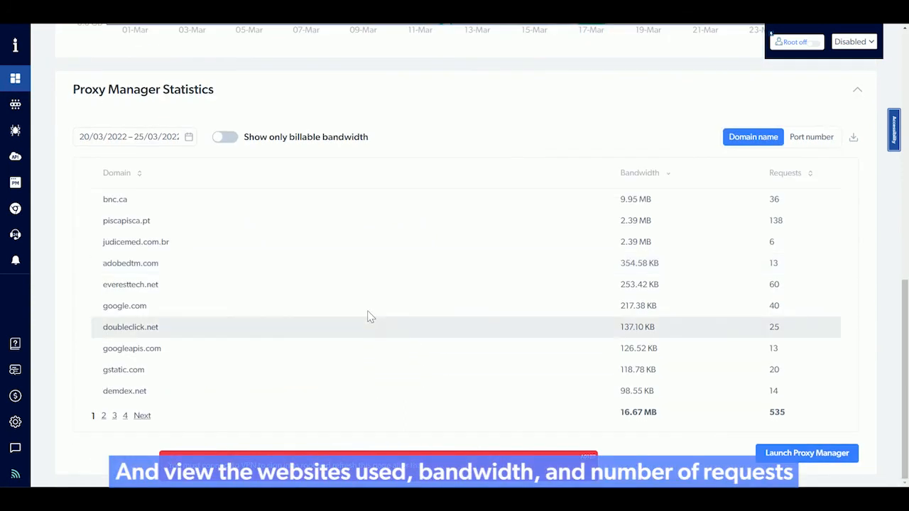
pyautogui.moveTo(284, 284)
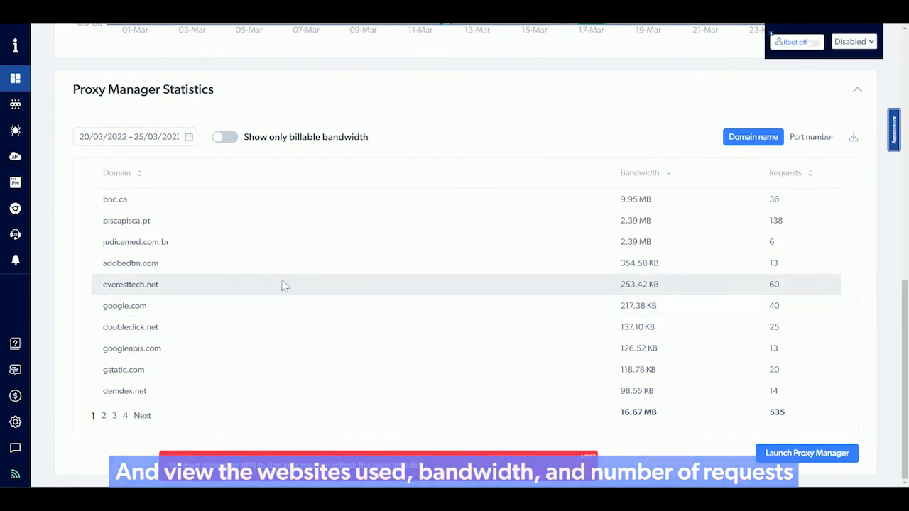
pyautogui.moveTo(667, 299)
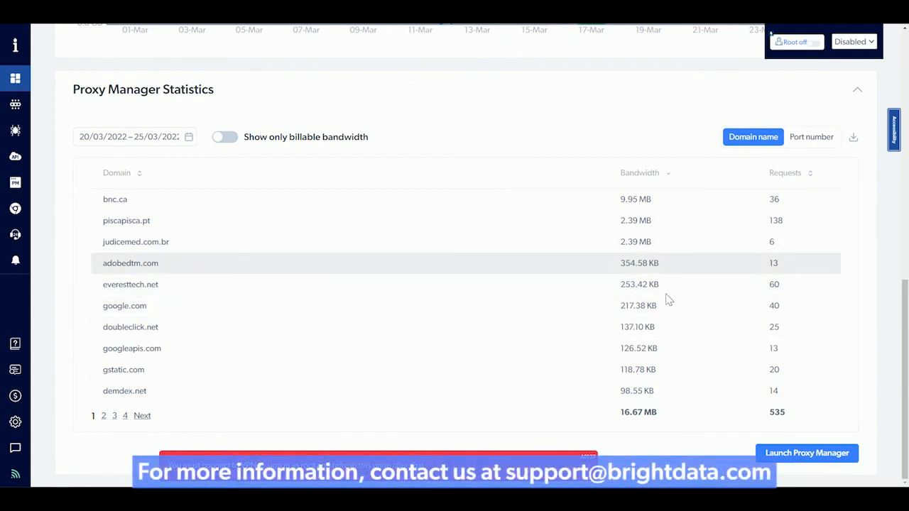